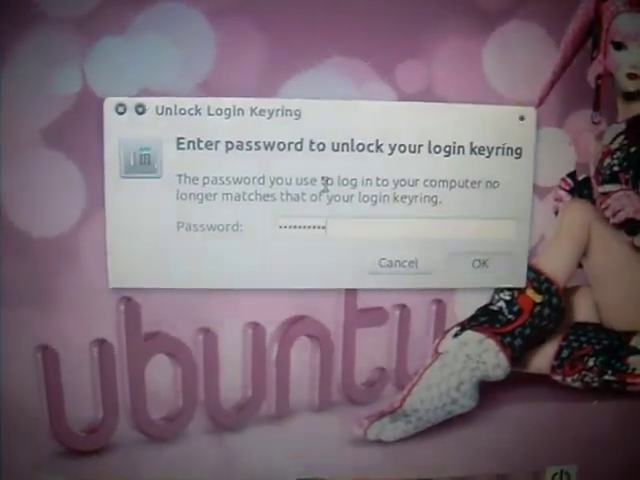
Confirm the entered password to unlock the login keyring and dismiss the dialog
left_click(480, 264)
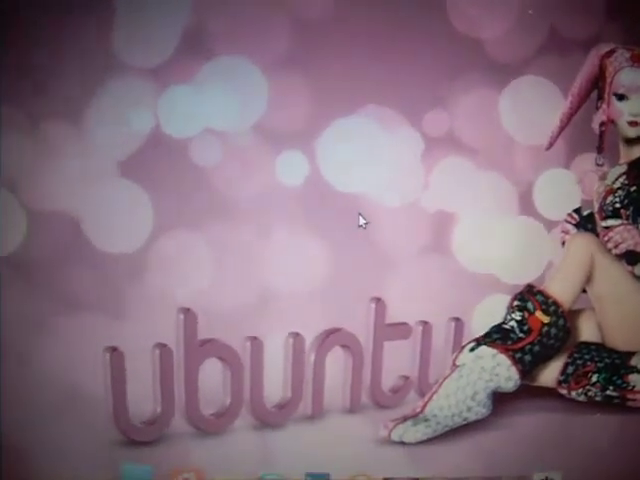